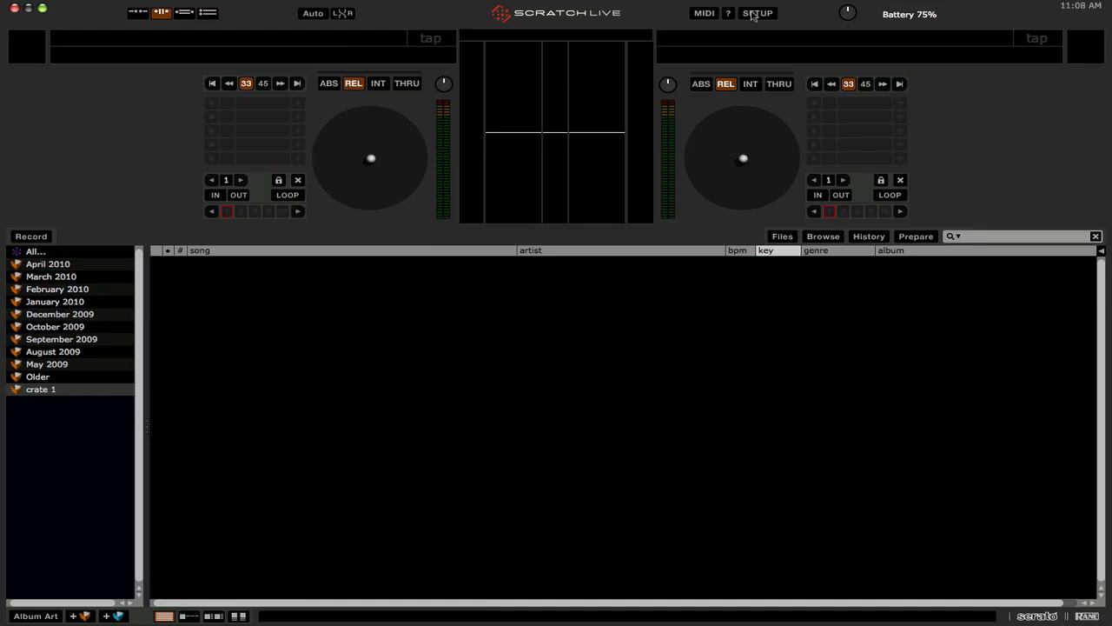
Enable the DJ FX plugin from the Plugins list in Setup.
click(756, 13)
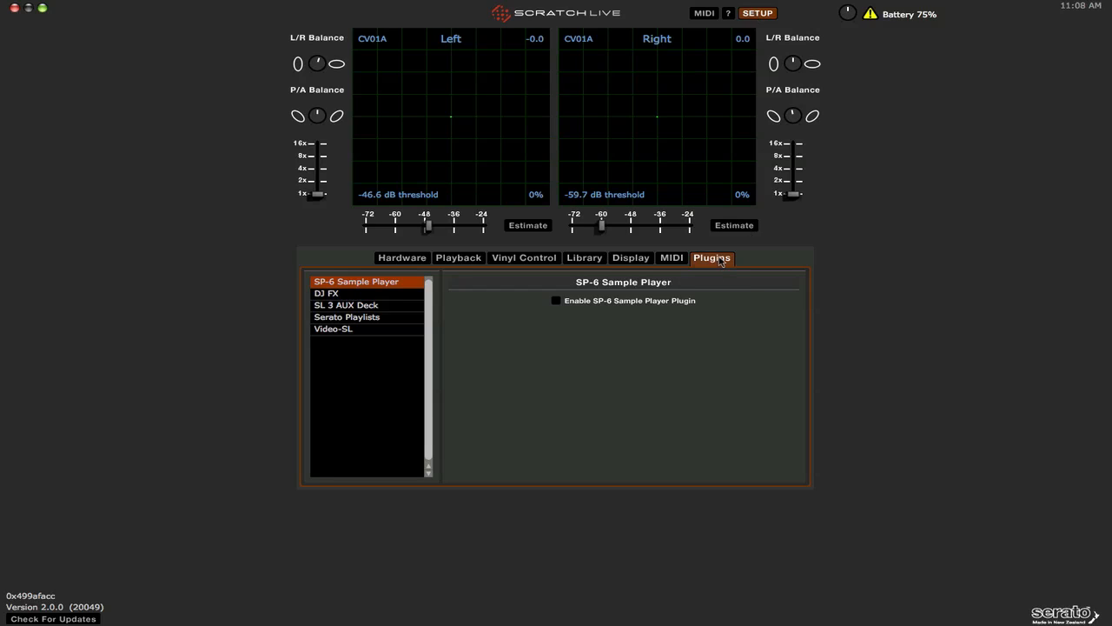
mouse_move(378, 295)
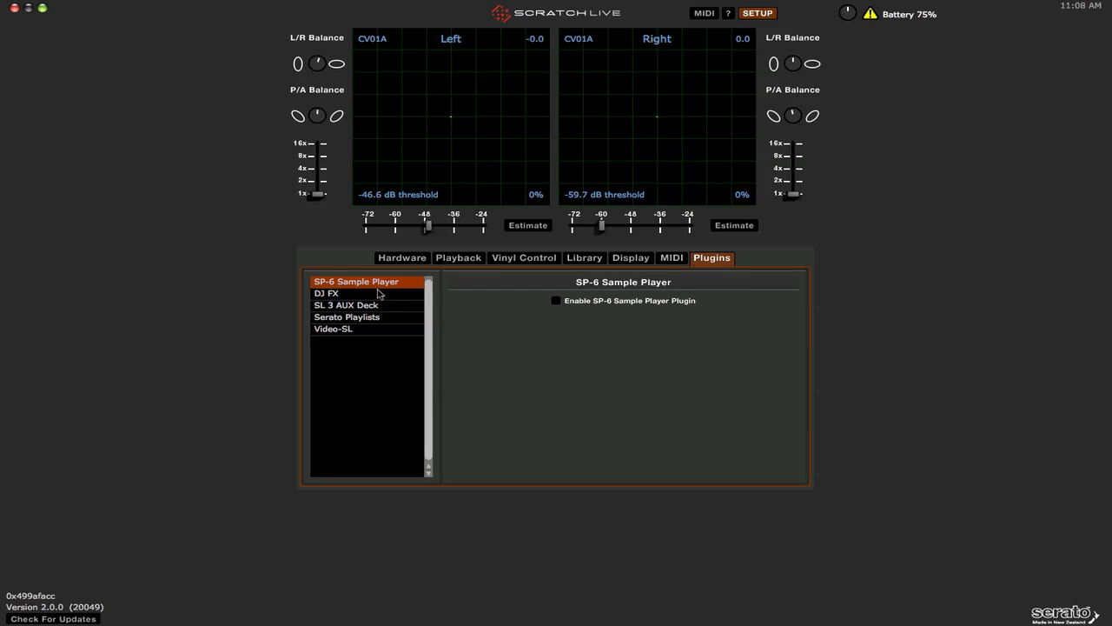
click(327, 292)
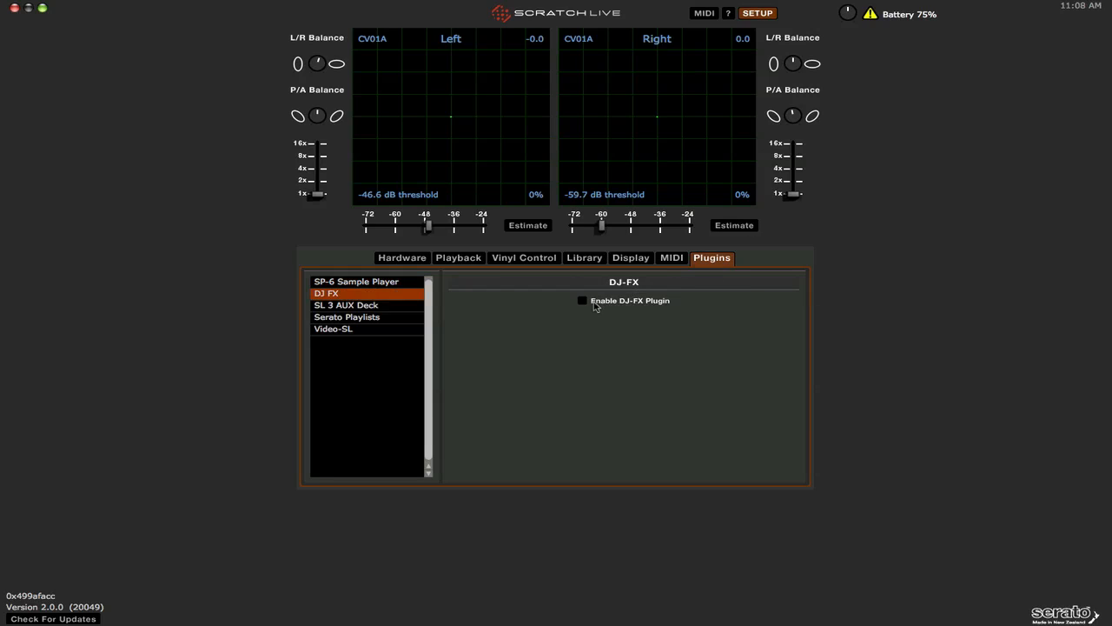
click(582, 300)
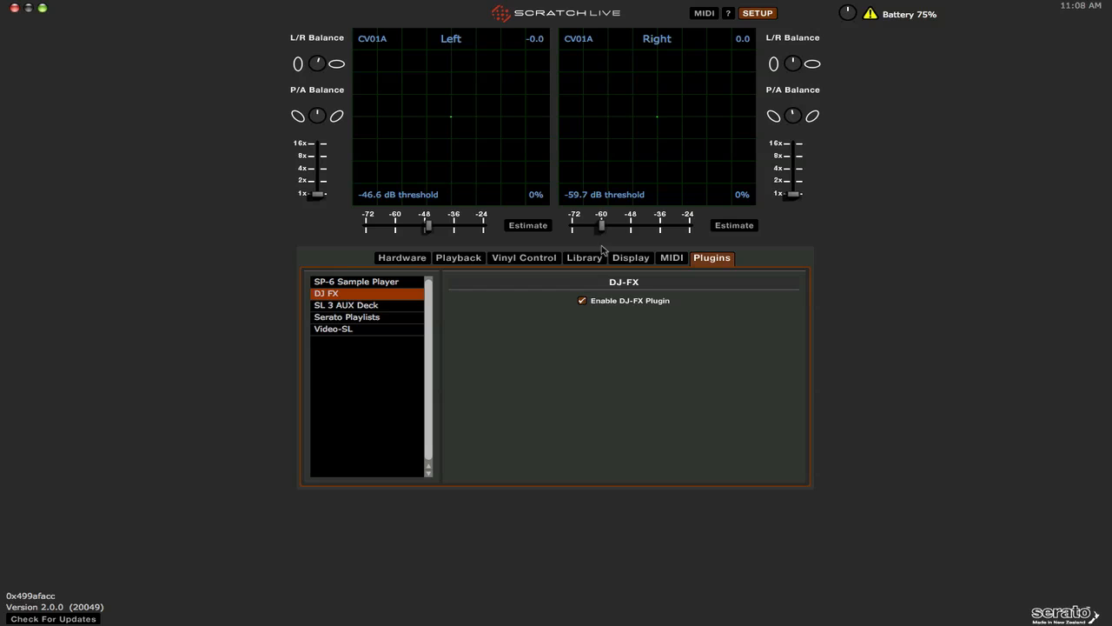
Close Setup and show the DJ-FX panel with its two effect units above the library.
click(757, 12)
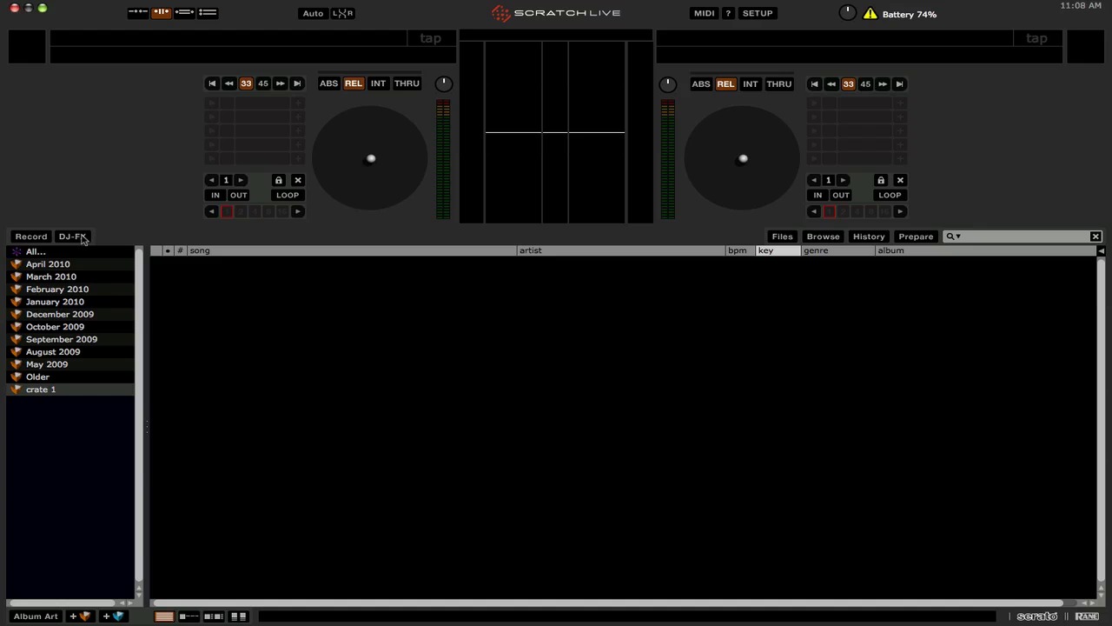
click(72, 235)
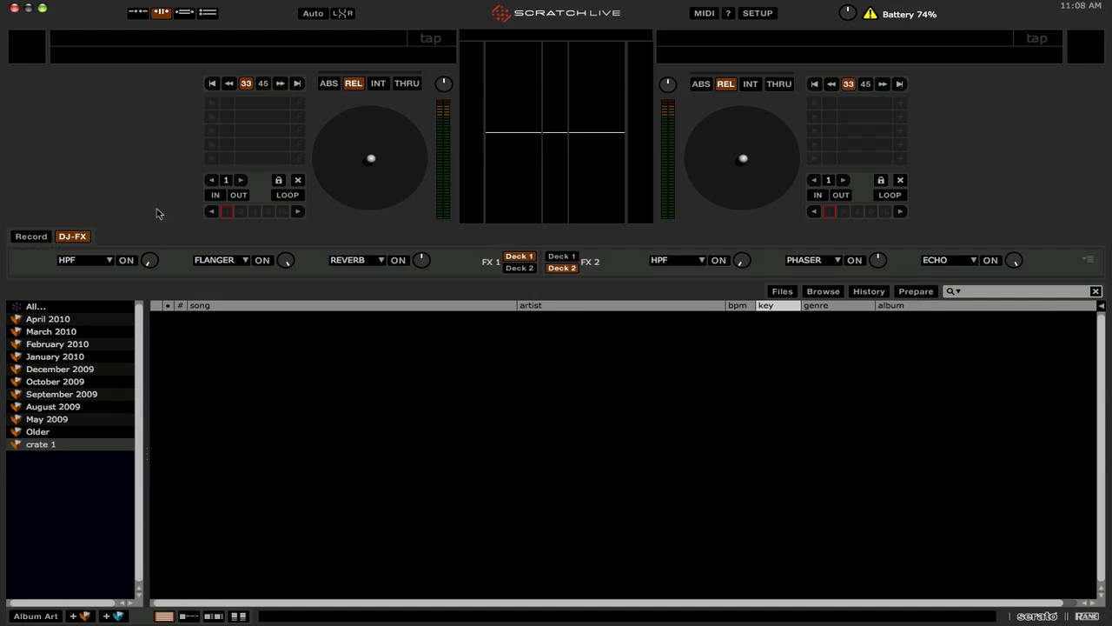
mouse_move(760, 16)
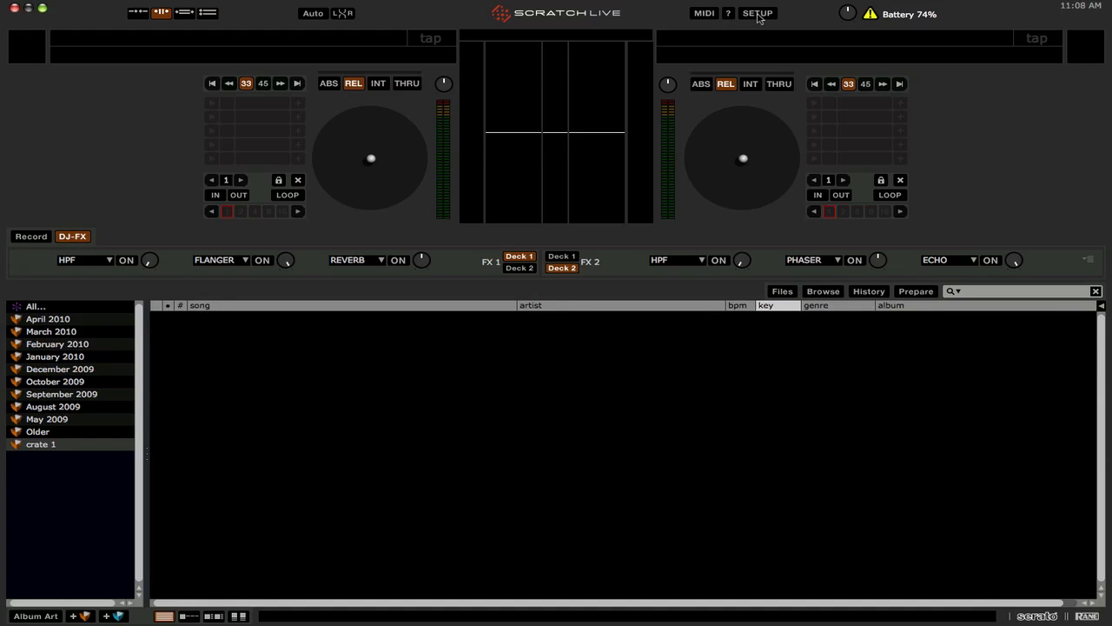
In Setup, view SP-6 Sample Player, then enable the SL 3 AUX Deck plugin.
click(759, 14)
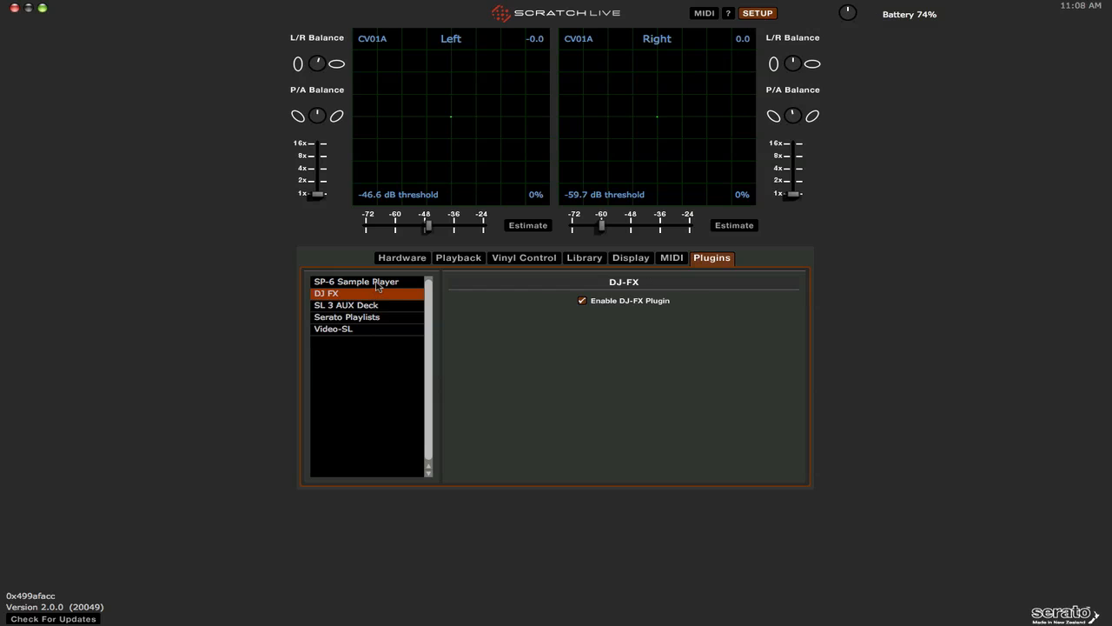
click(356, 281)
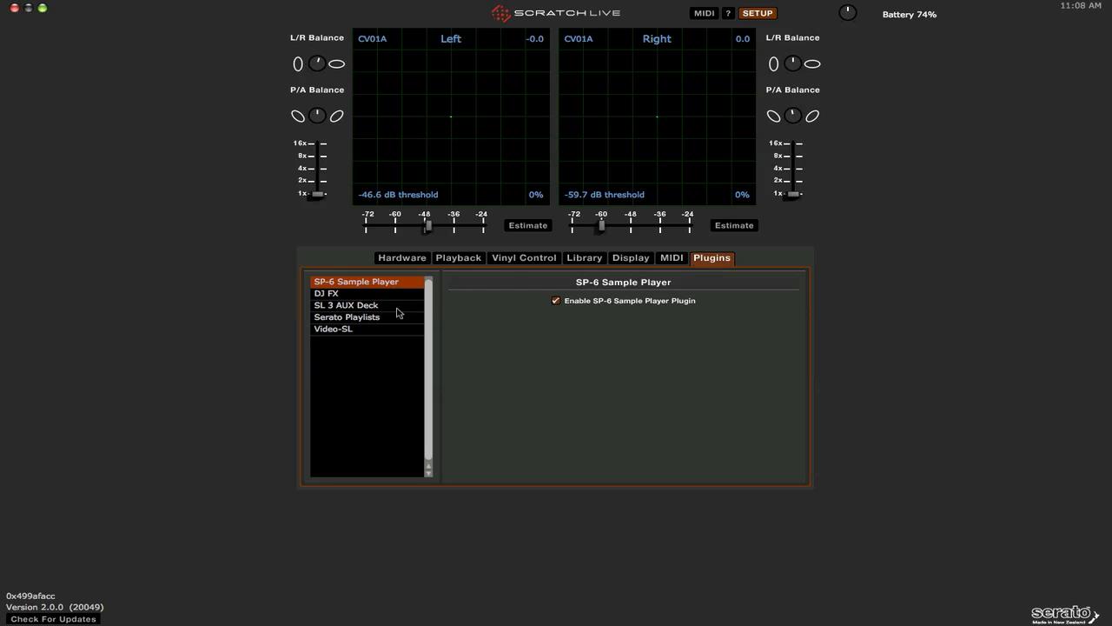
click(345, 305)
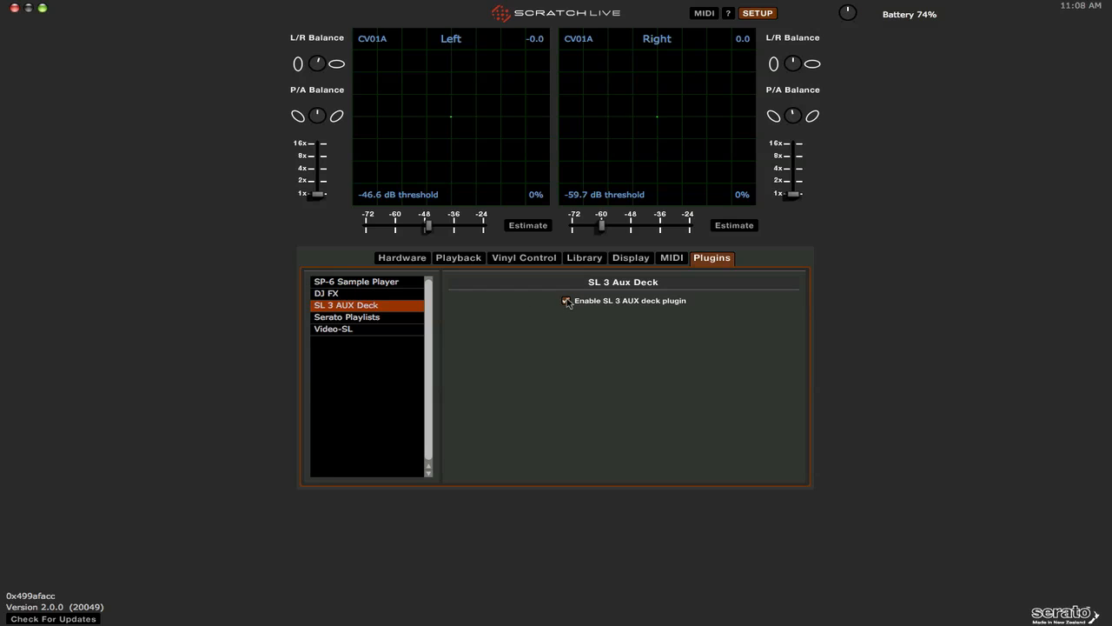
click(566, 300)
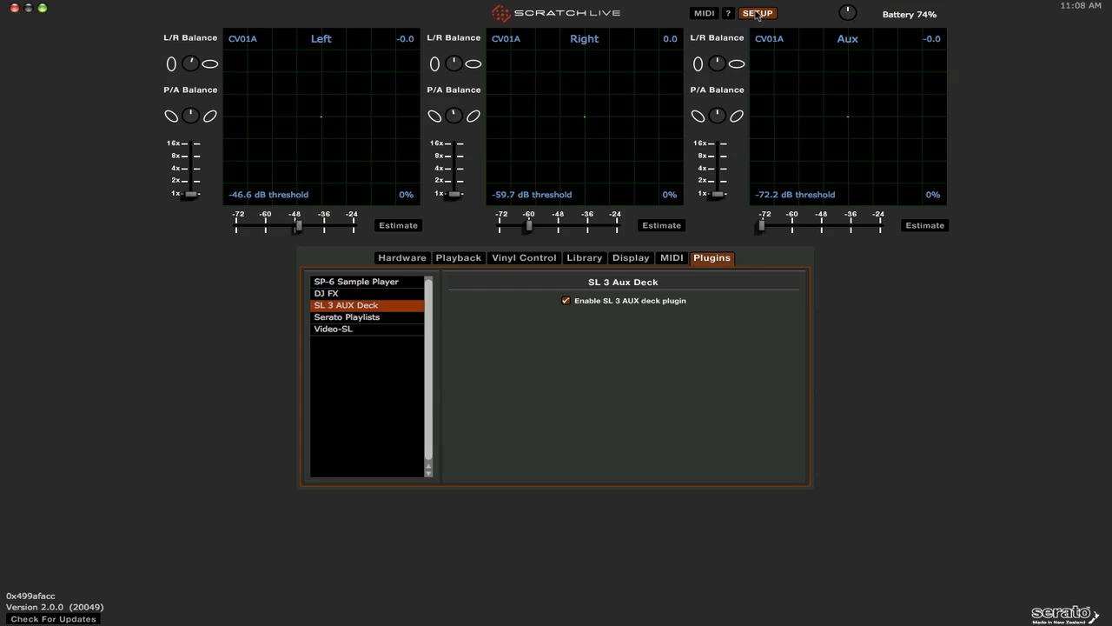
Close Setup, preview the SP-6 panel, then return to DJ-FX showing Deck 3.
click(757, 13)
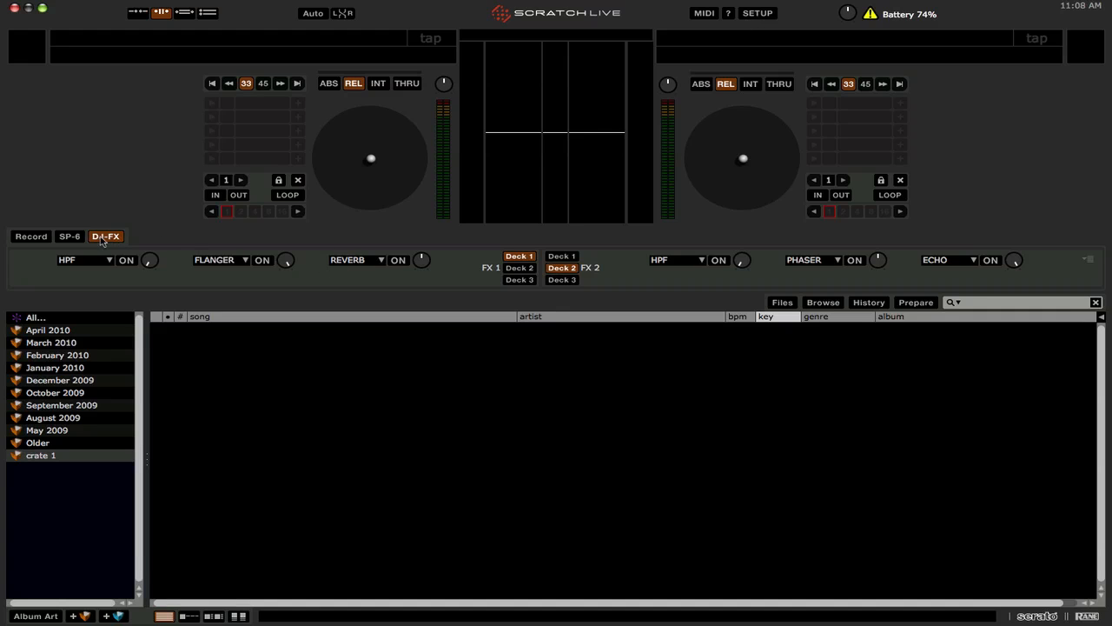
click(73, 236)
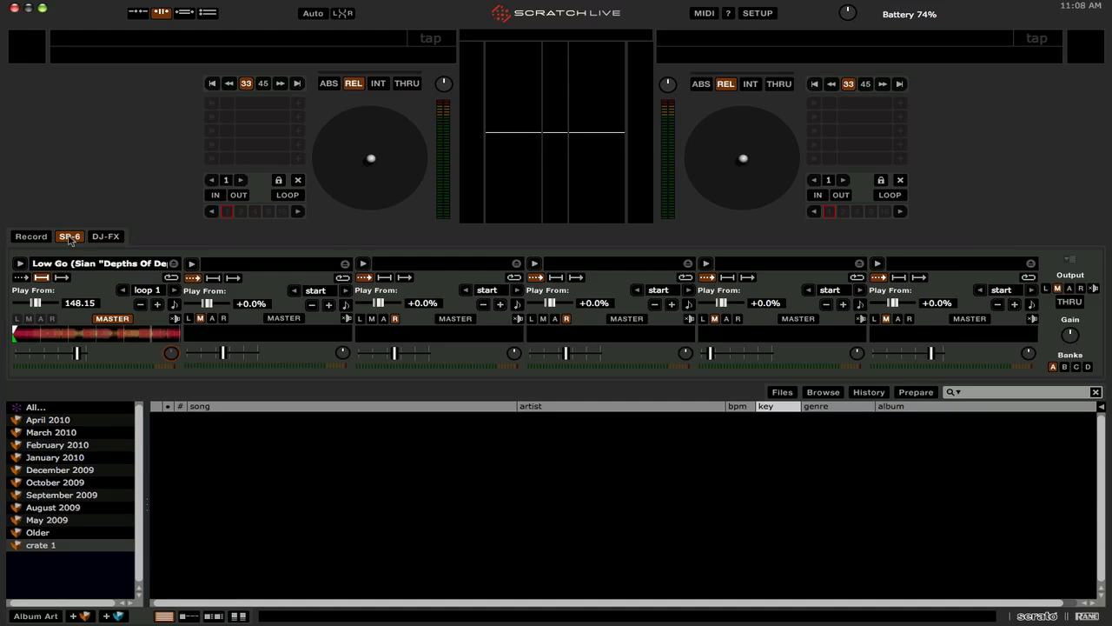
mouse_move(103, 235)
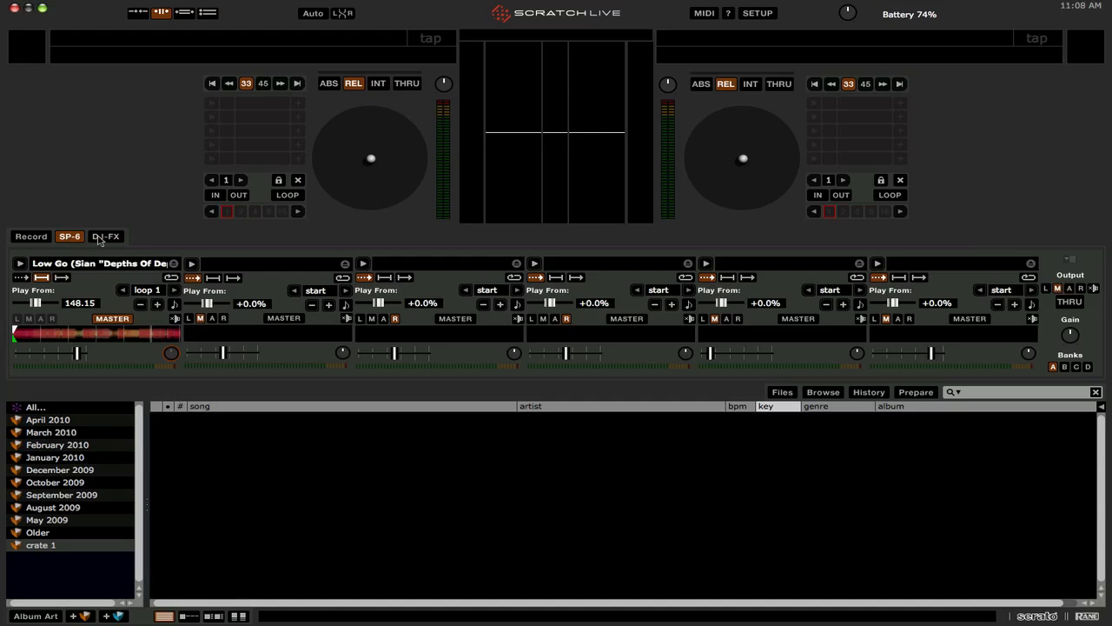
click(105, 235)
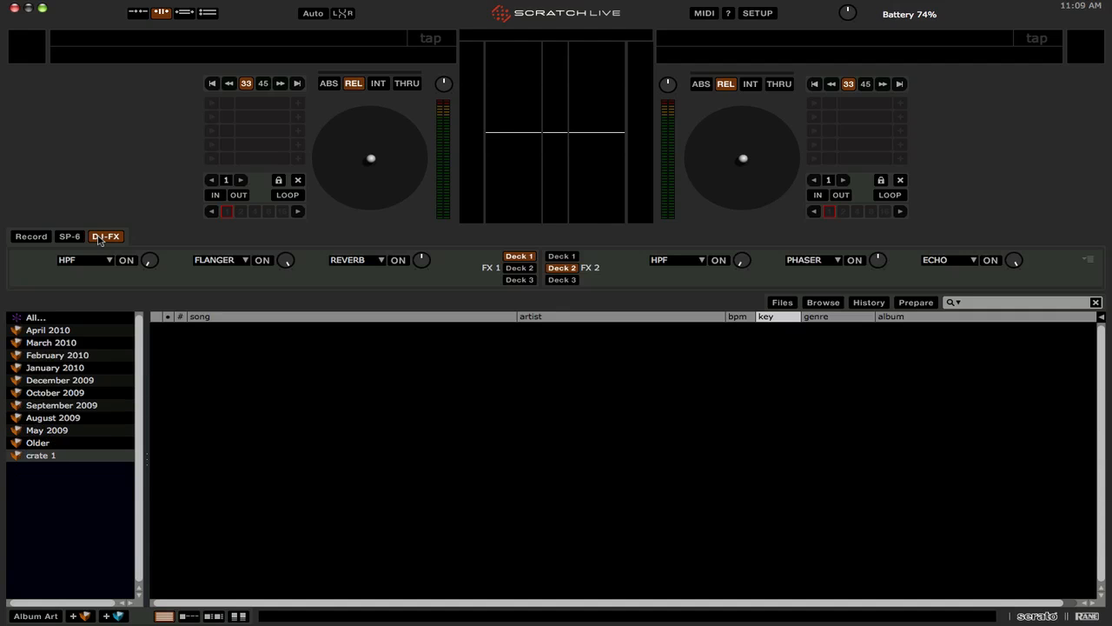